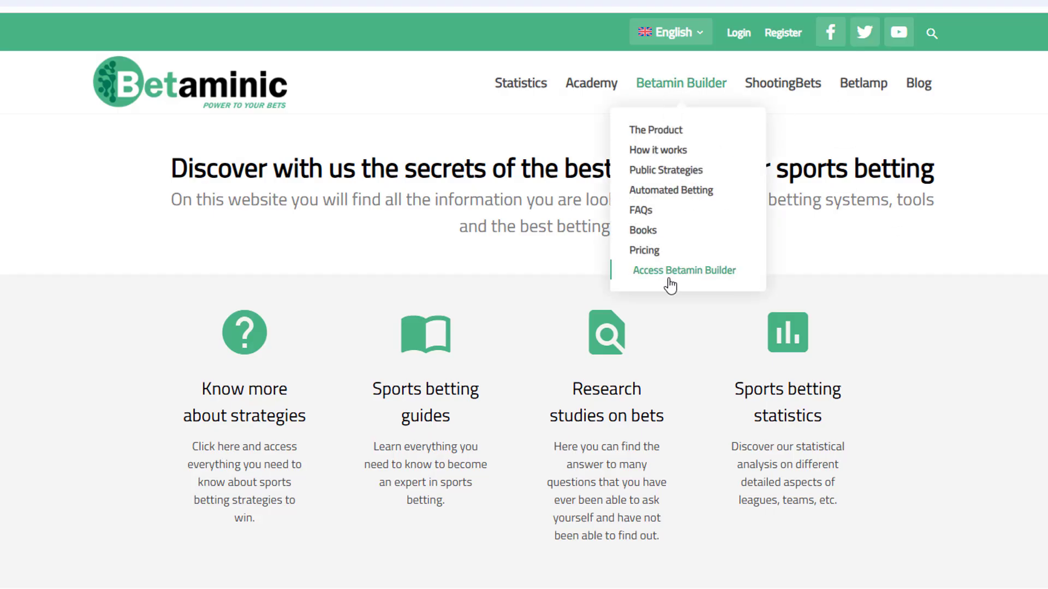
- Launch Betamin Builder and show its BF Bot Manager integration page
left_click(683, 270)
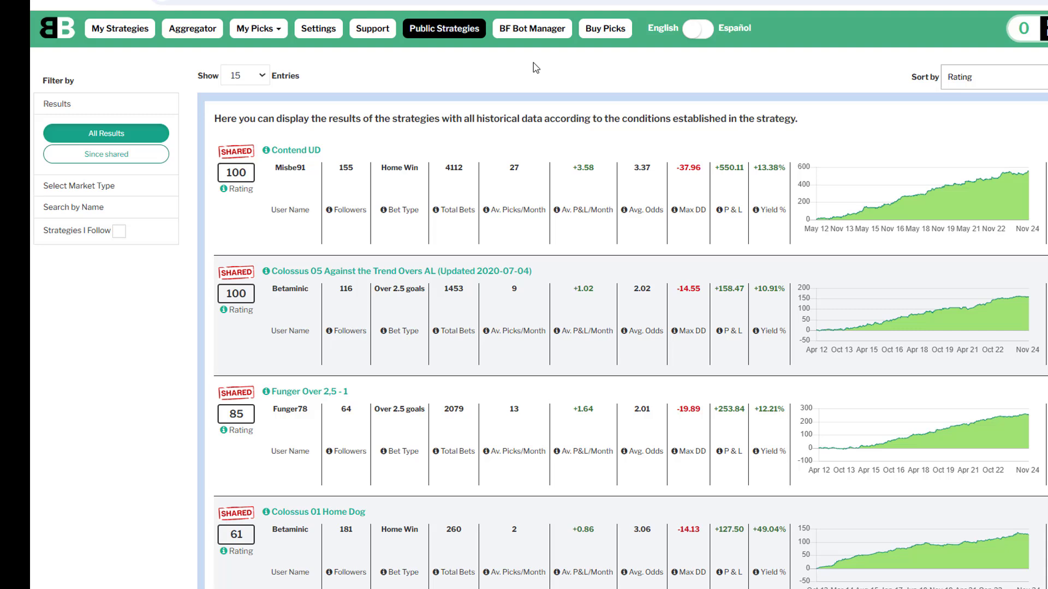
mouse_move(531, 28)
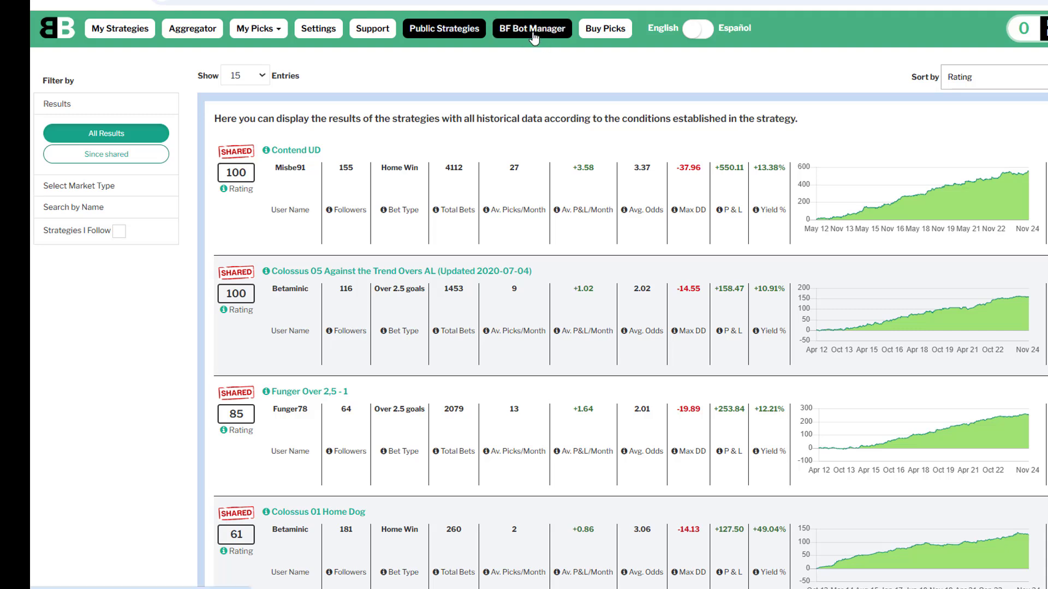
left_click(530, 28)
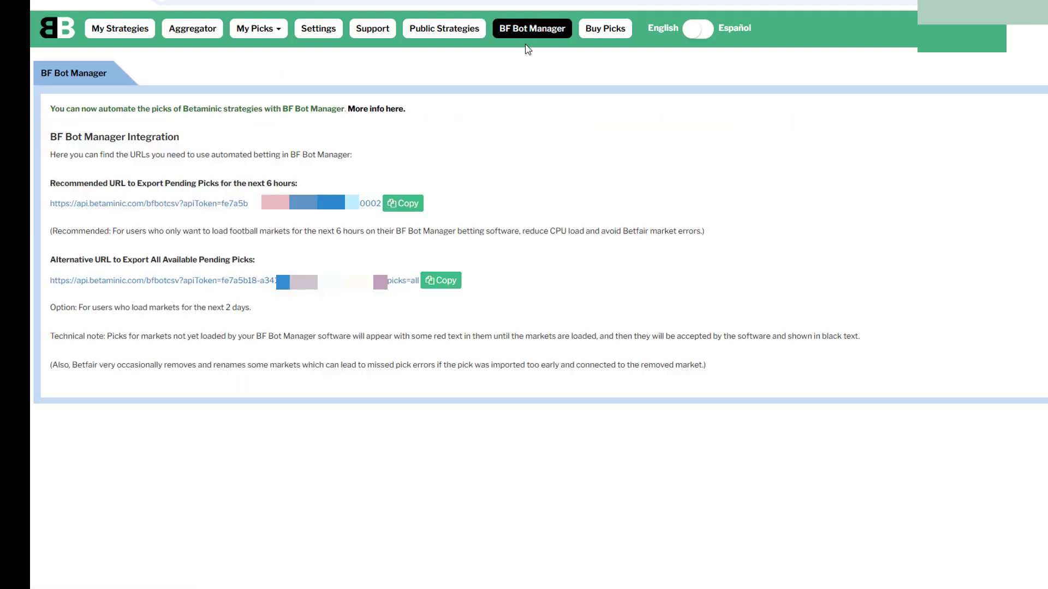
mouse_move(402, 301)
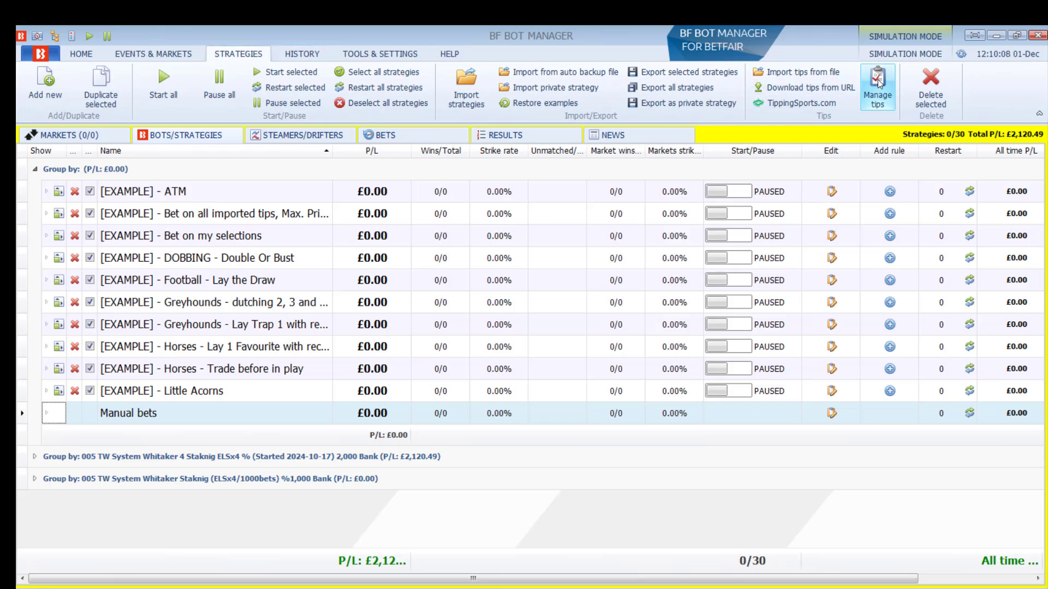
- Show the empty tips list and its Betaminic import settings
left_click(878, 86)
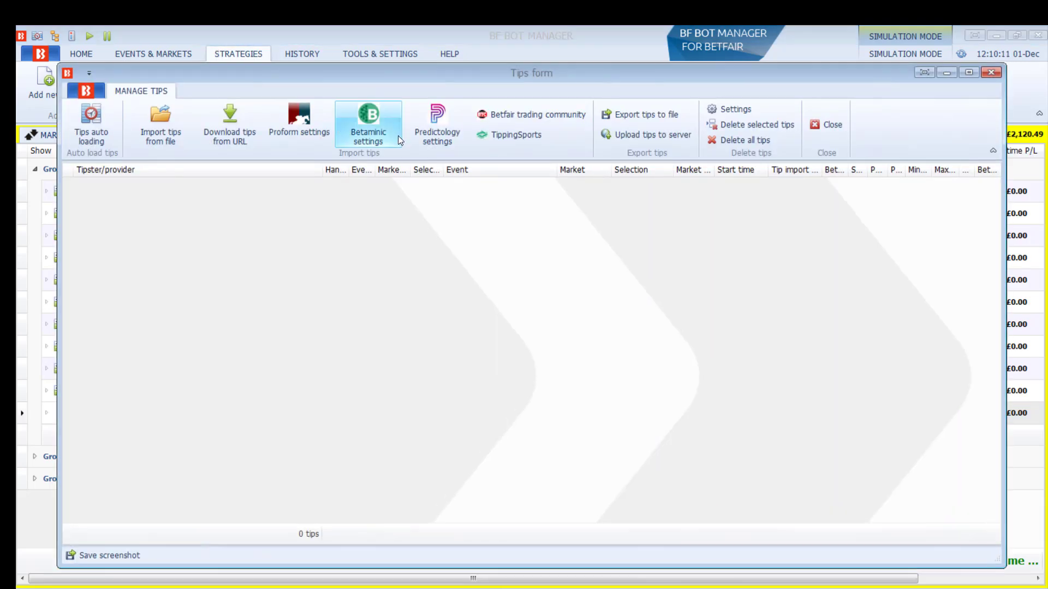
left_click(367, 123)
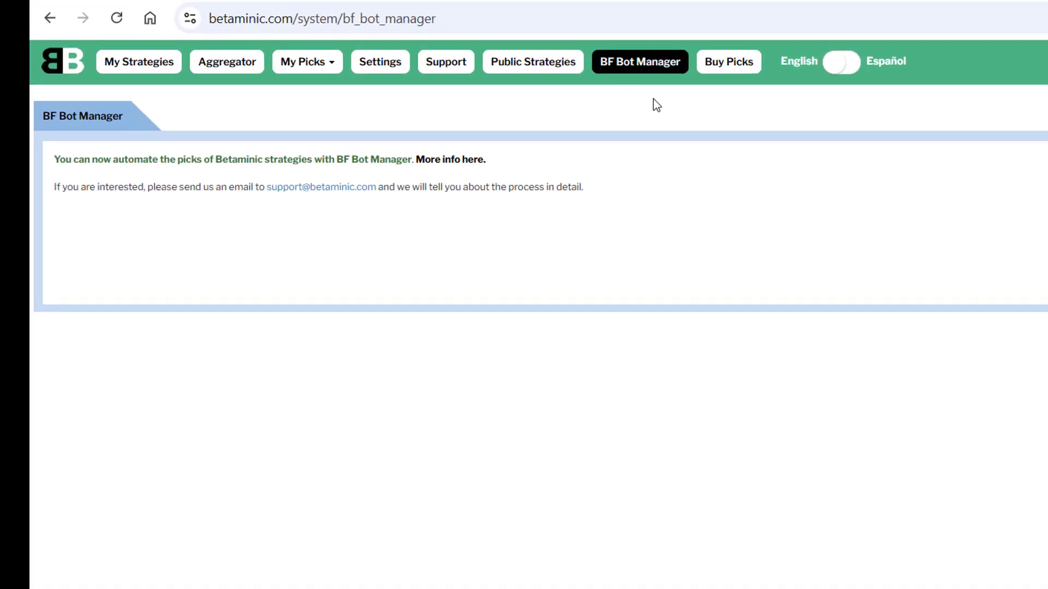
mouse_move(380, 148)
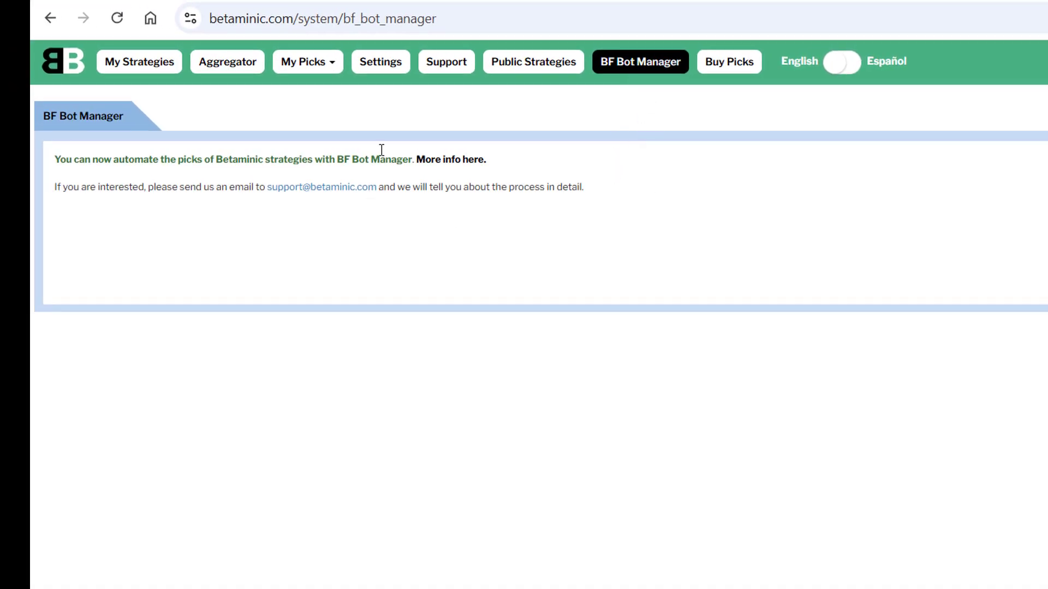
mouse_move(307, 197)
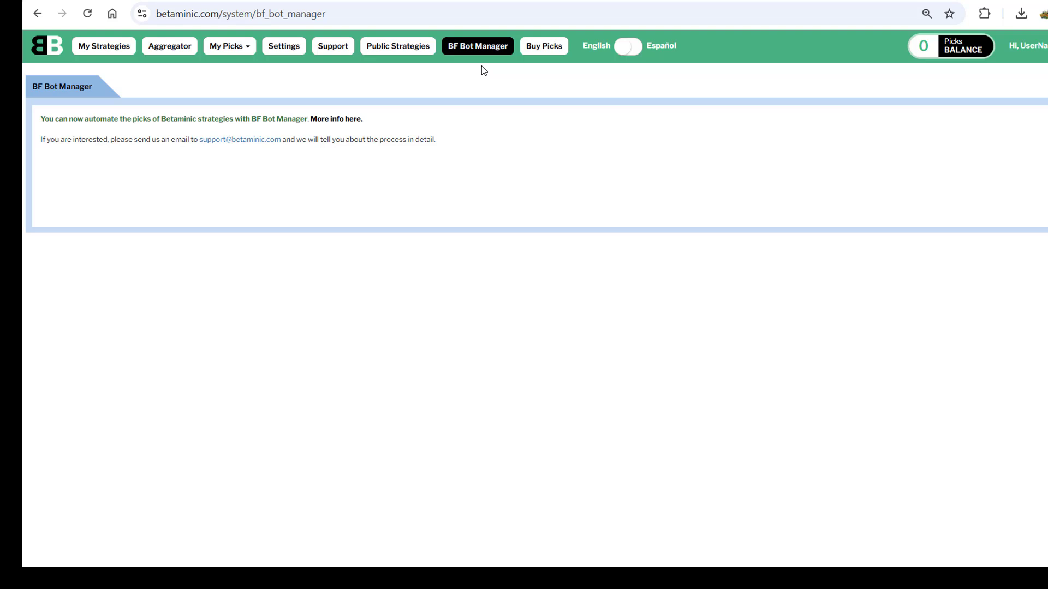
mouse_move(938, 44)
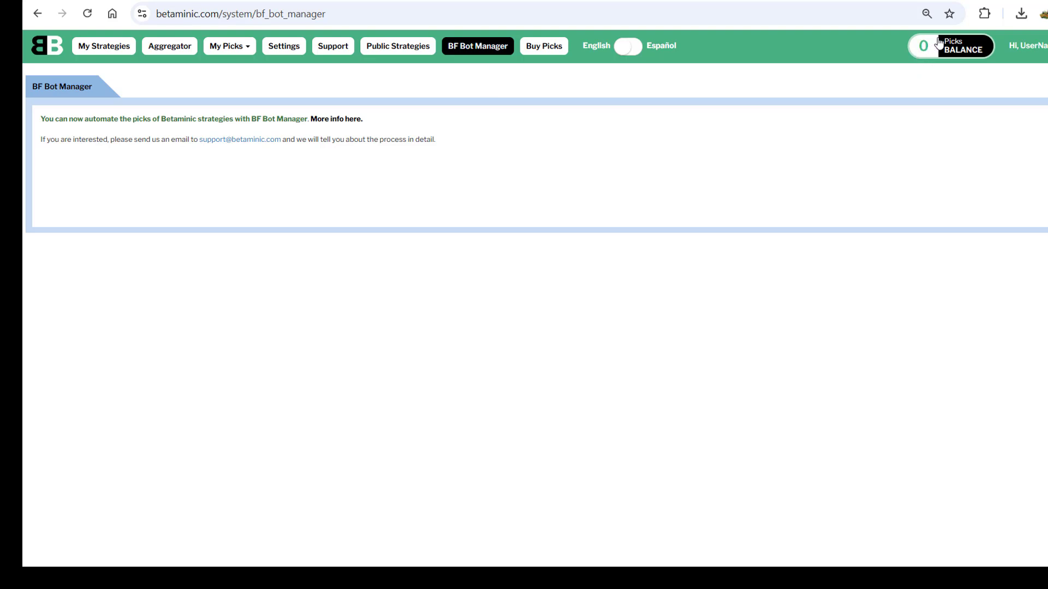
mouse_move(926, 43)
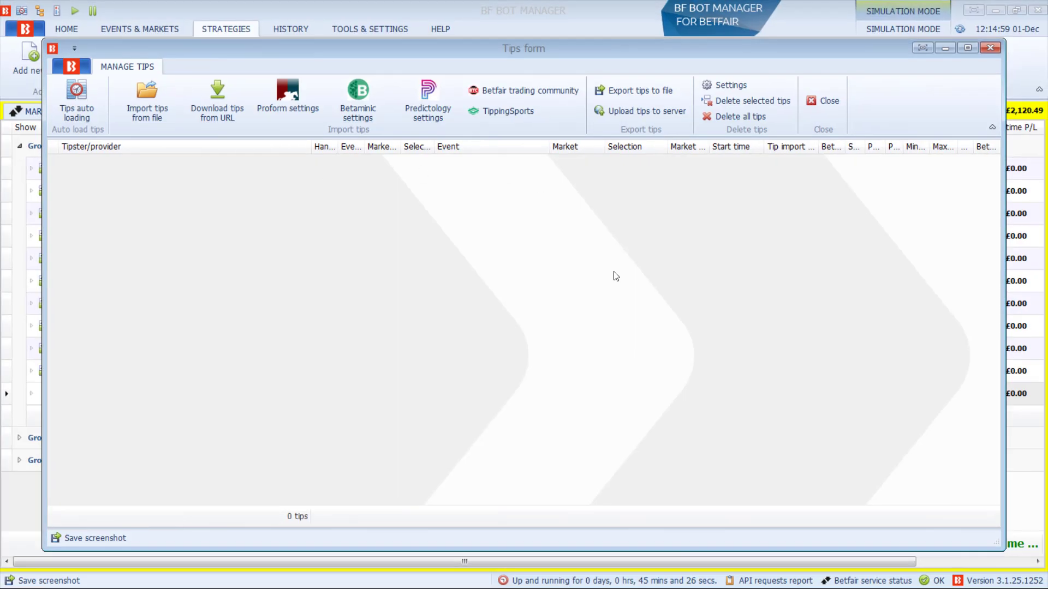
mouse_move(483, 339)
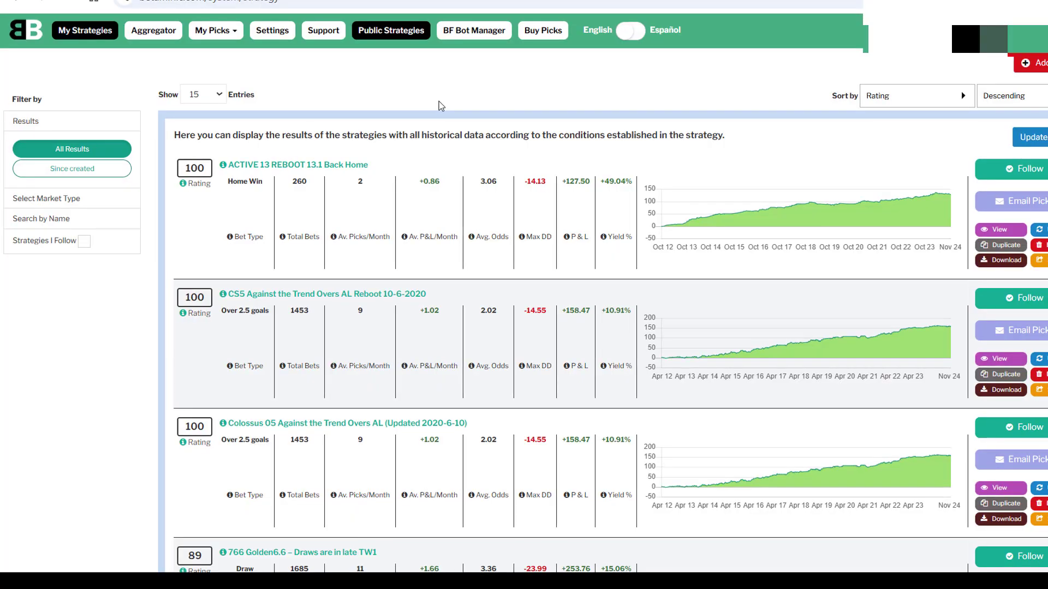
mouse_move(239, 54)
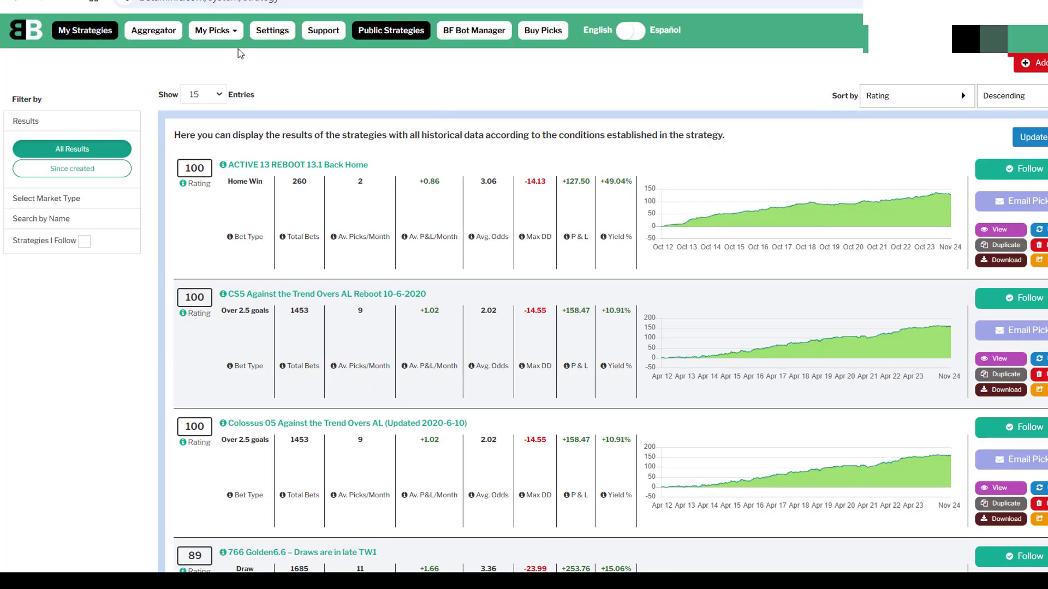
- View the pending picks list, then return to the BF Bot Manager export URLs page
left_click(211, 30)
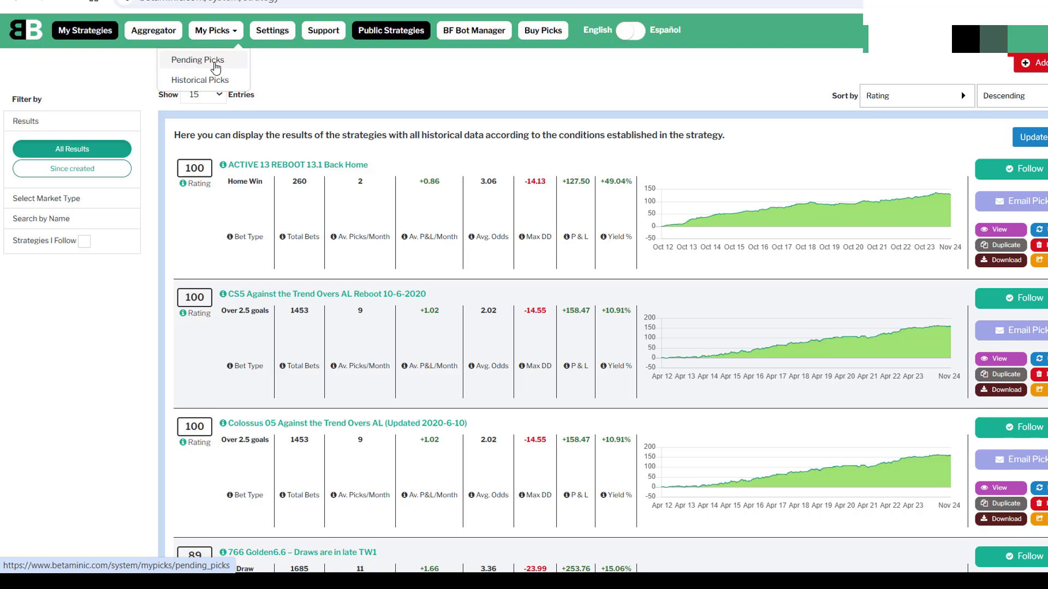
left_click(197, 59)
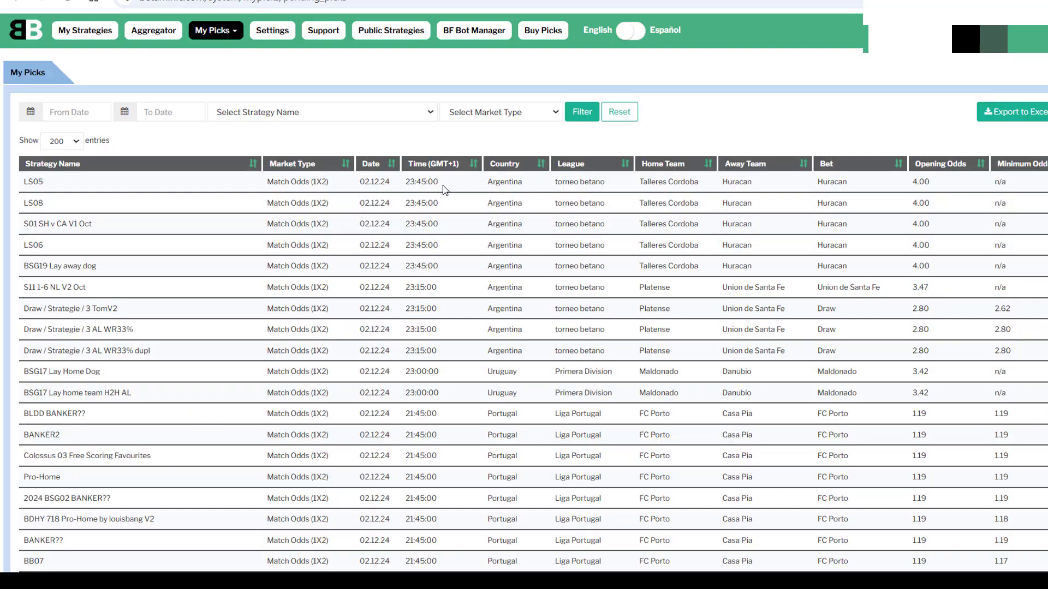
mouse_move(412, 158)
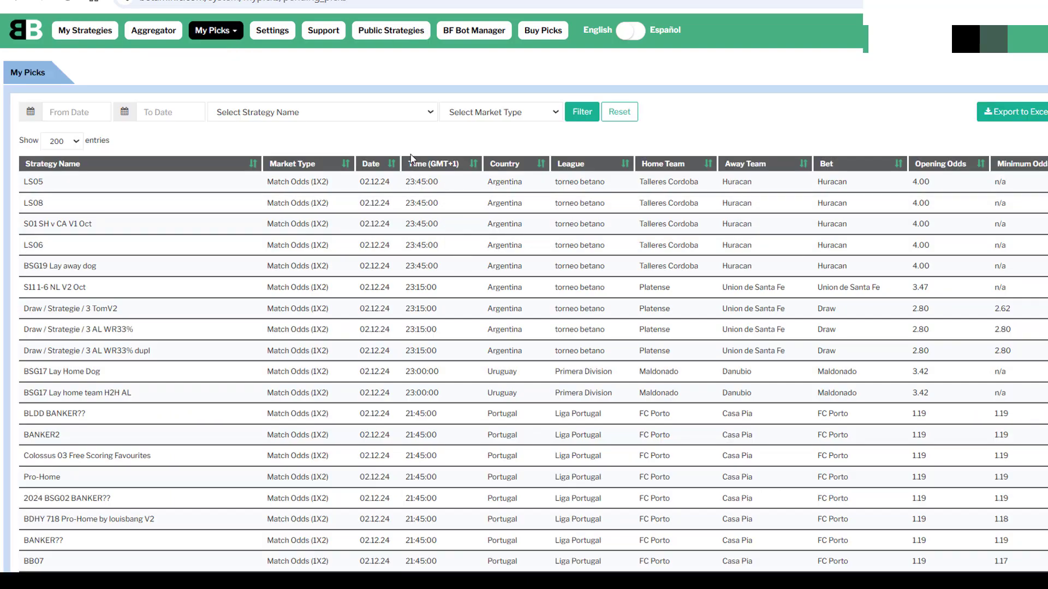
mouse_move(447, 185)
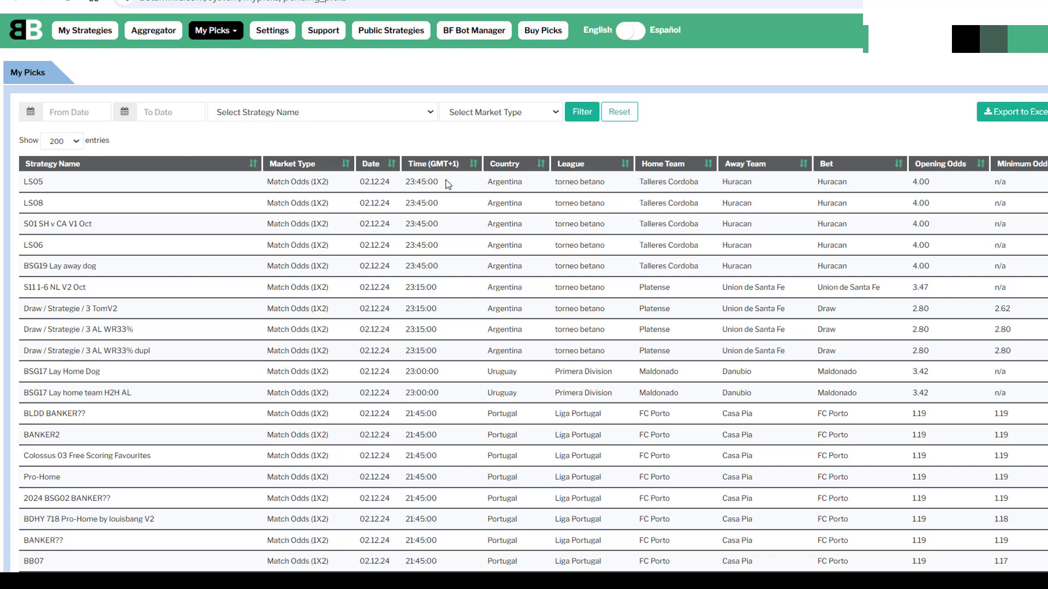
left_click(215, 30)
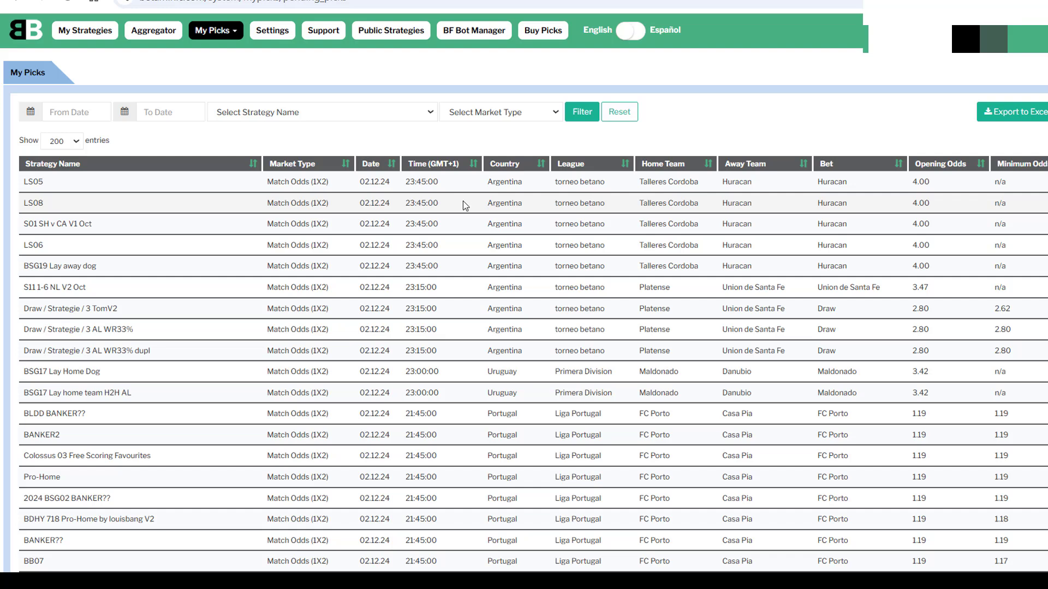
left_click(473, 30)
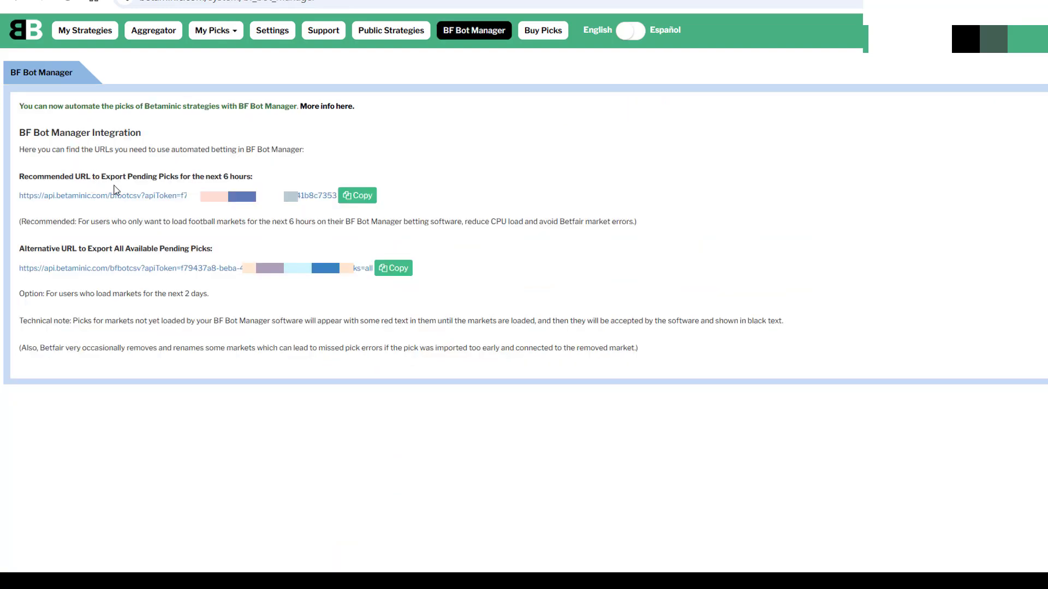
mouse_move(274, 221)
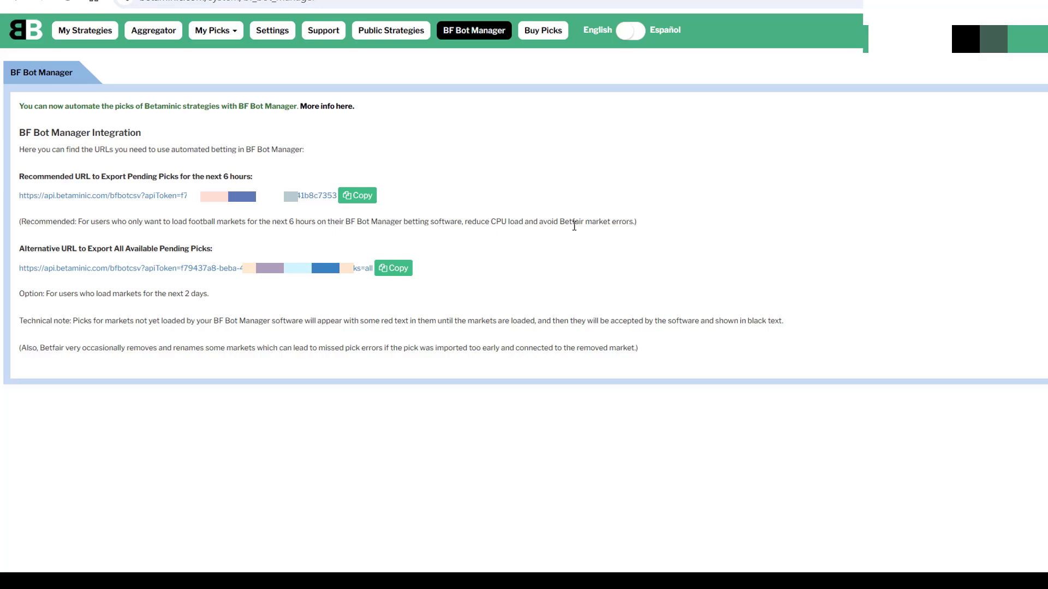
mouse_move(640, 229)
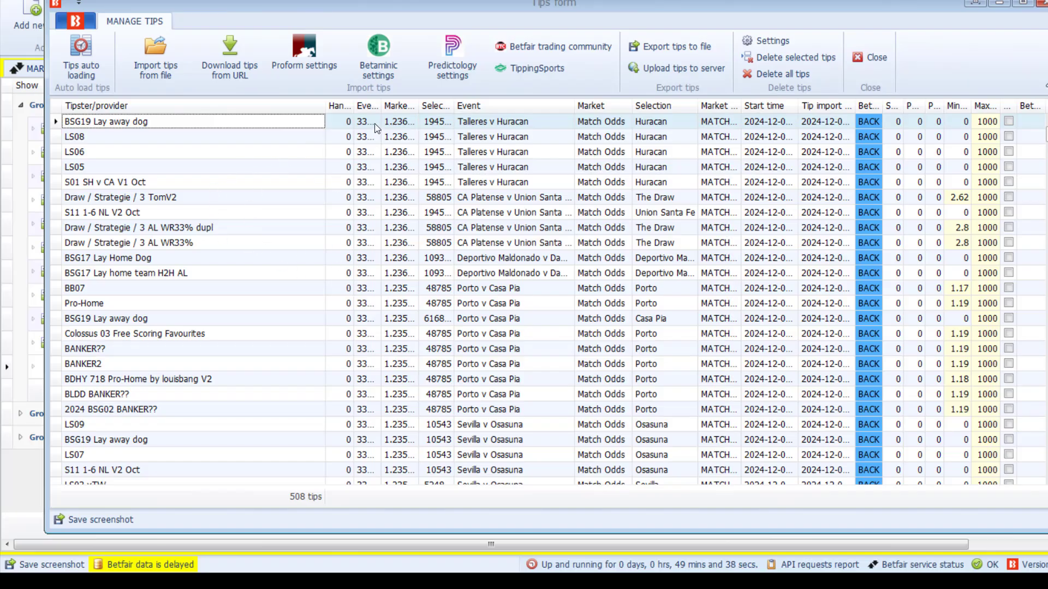
mouse_move(338, 249)
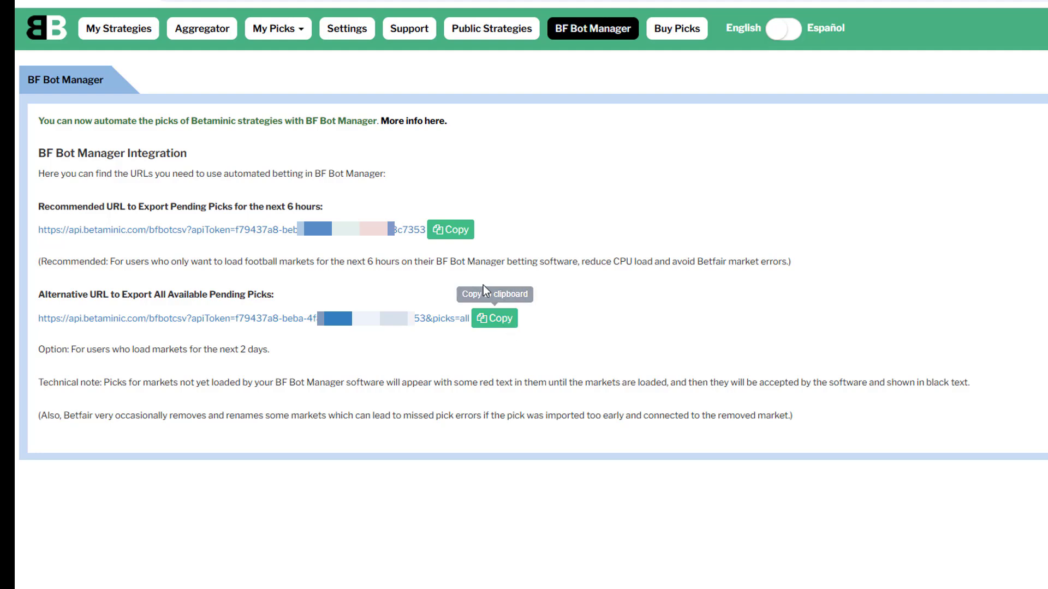
mouse_move(450, 229)
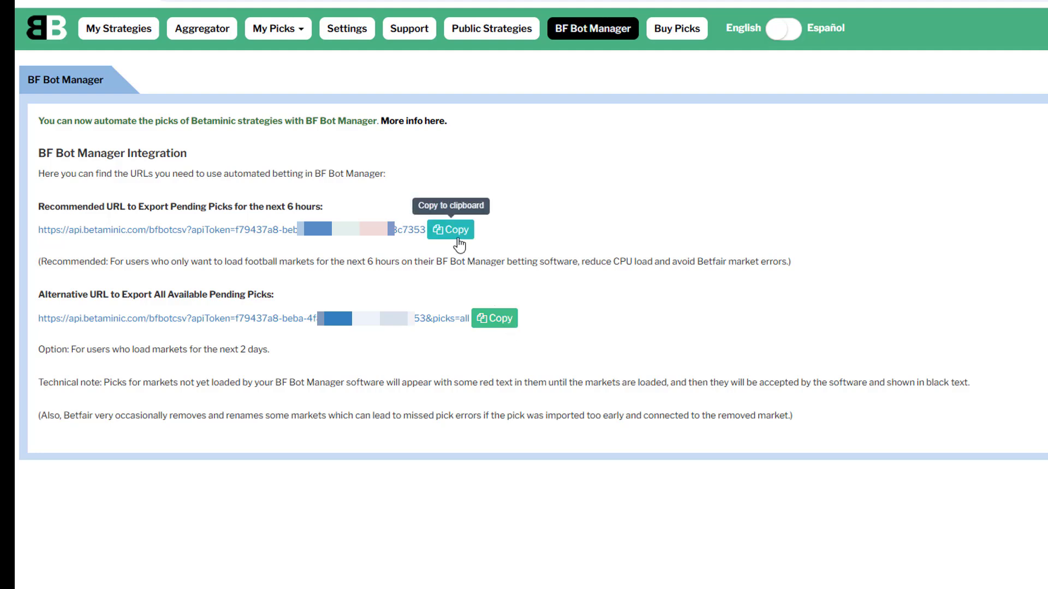
mouse_move(609, 359)
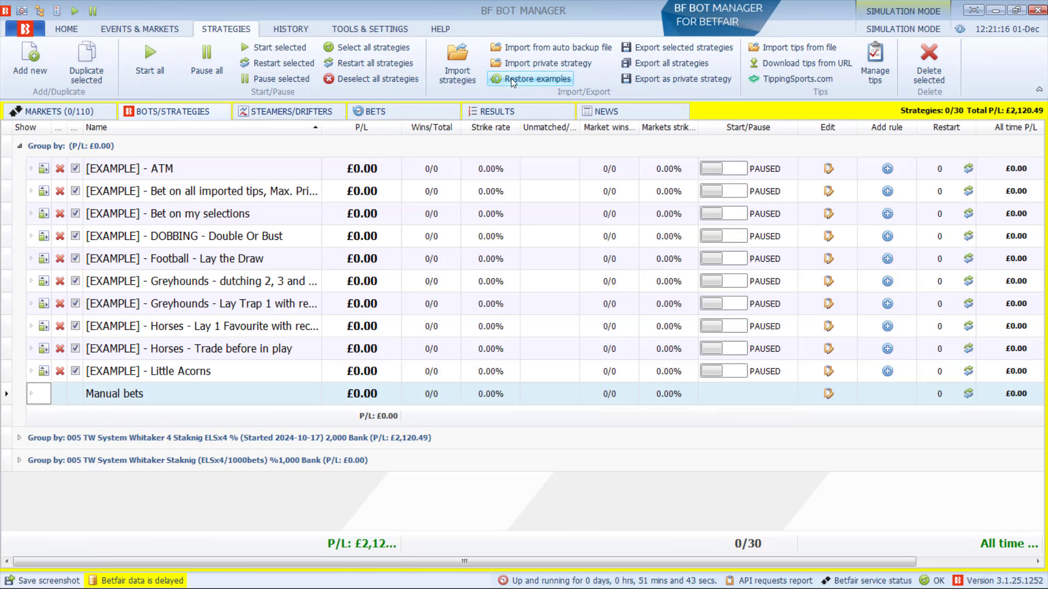
mouse_move(522, 240)
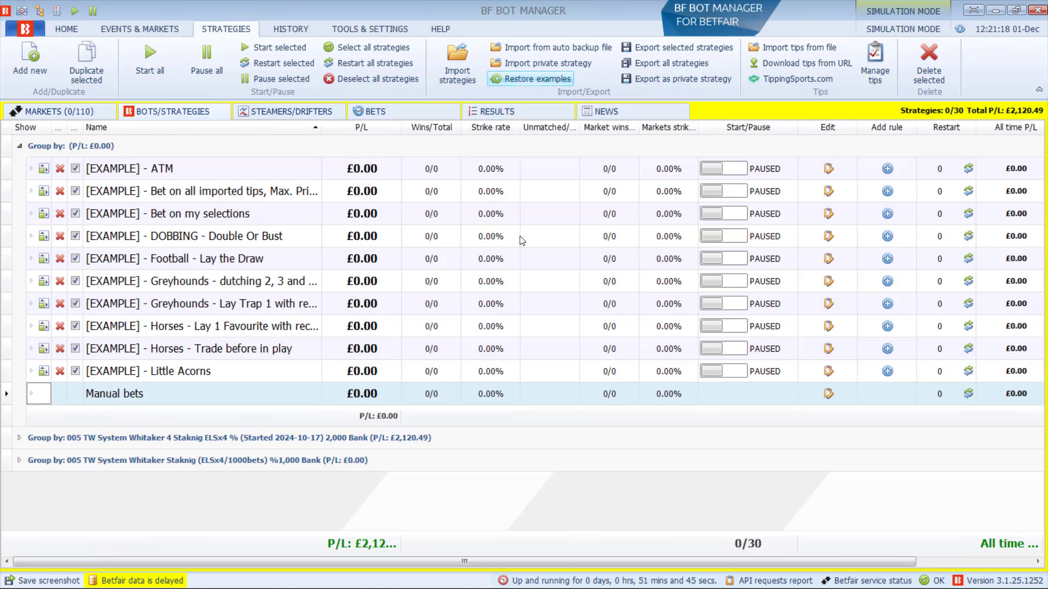
- Inspect '[EXAMPLE] - Bet on all imported tips' selection conditions, then view and close the tips list
left_click(29, 191)
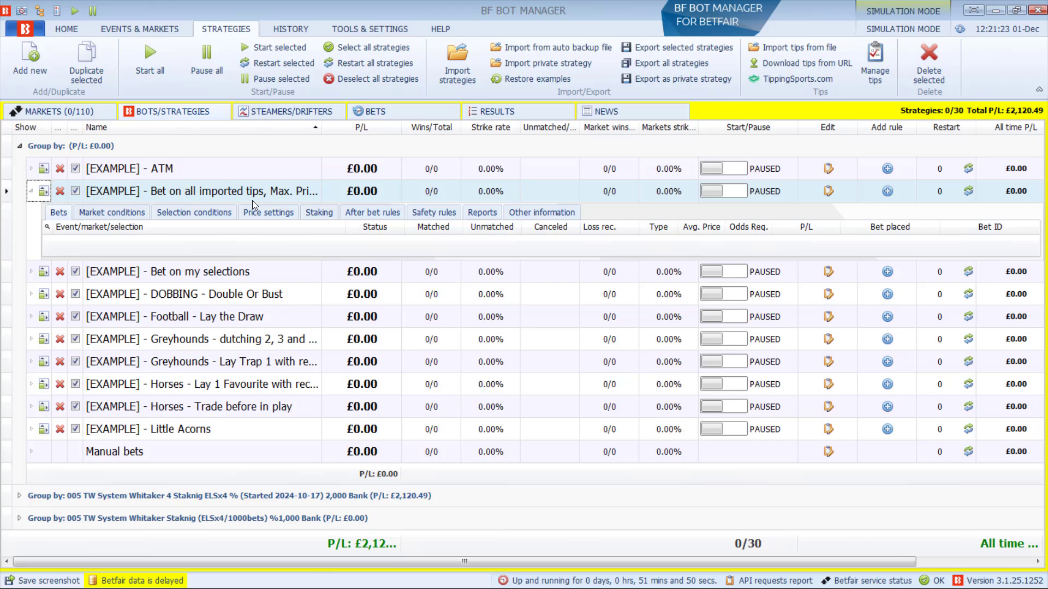
left_click(319, 212)
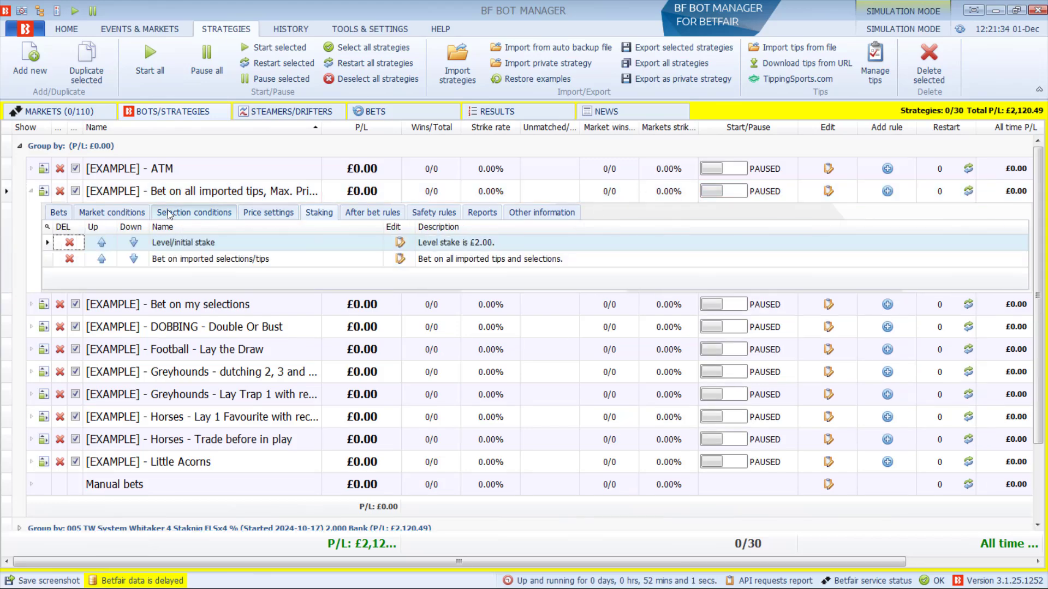
left_click(875, 64)
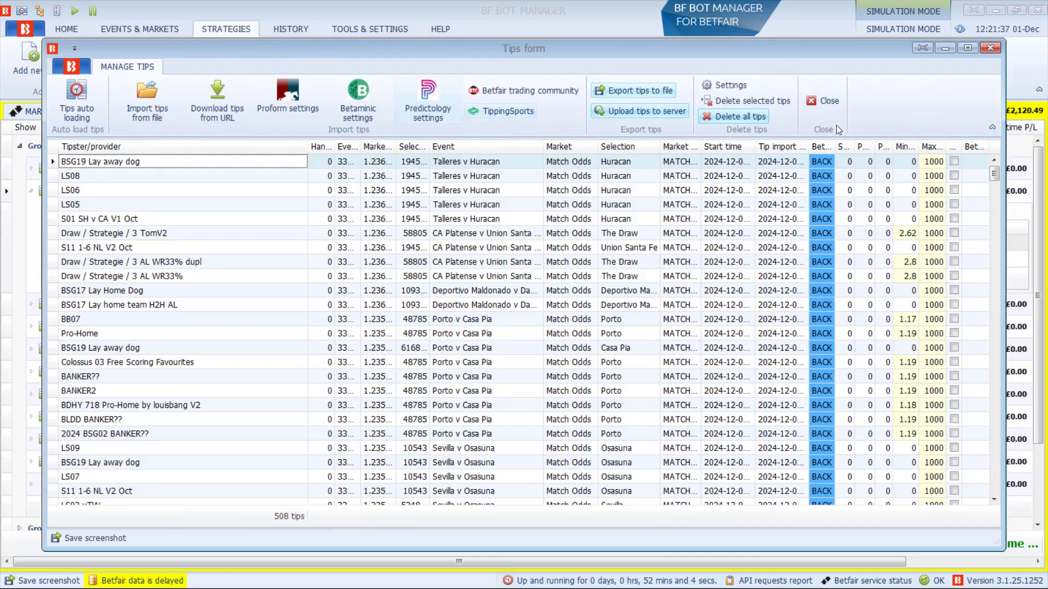
left_click(822, 101)
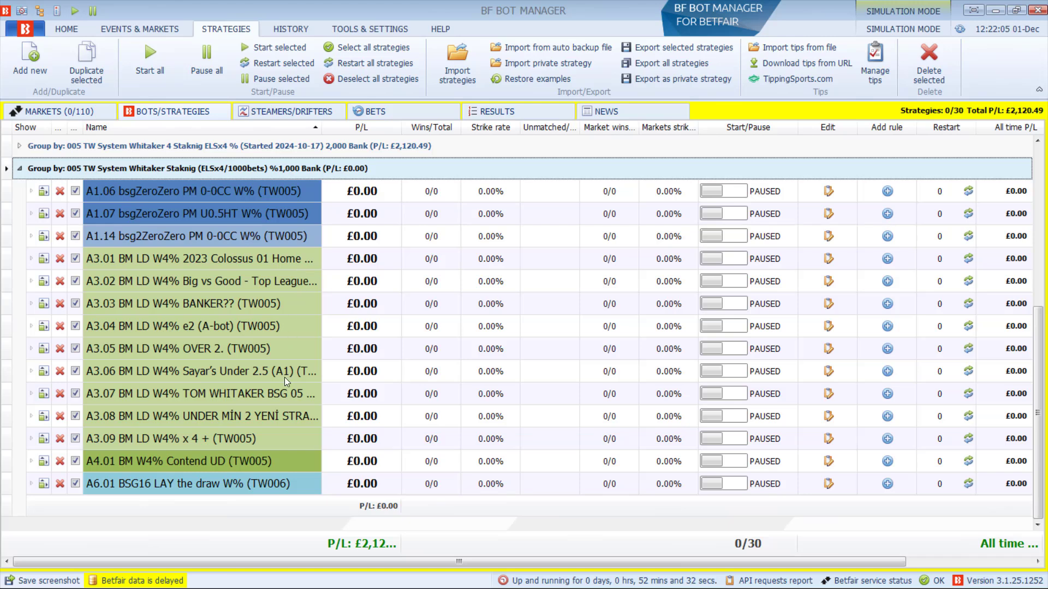
mouse_move(279, 483)
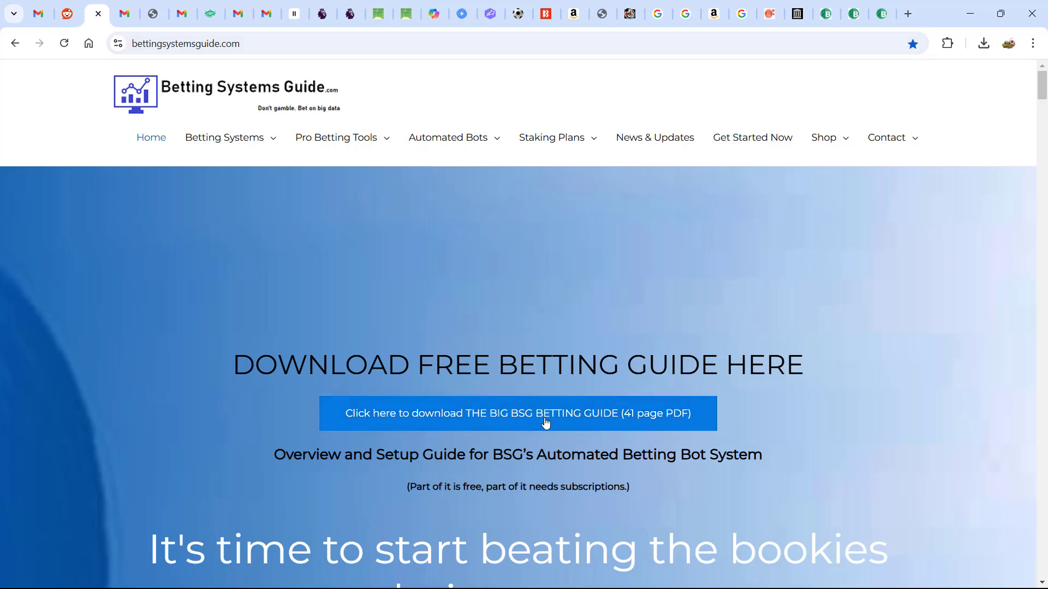
mouse_move(486, 424)
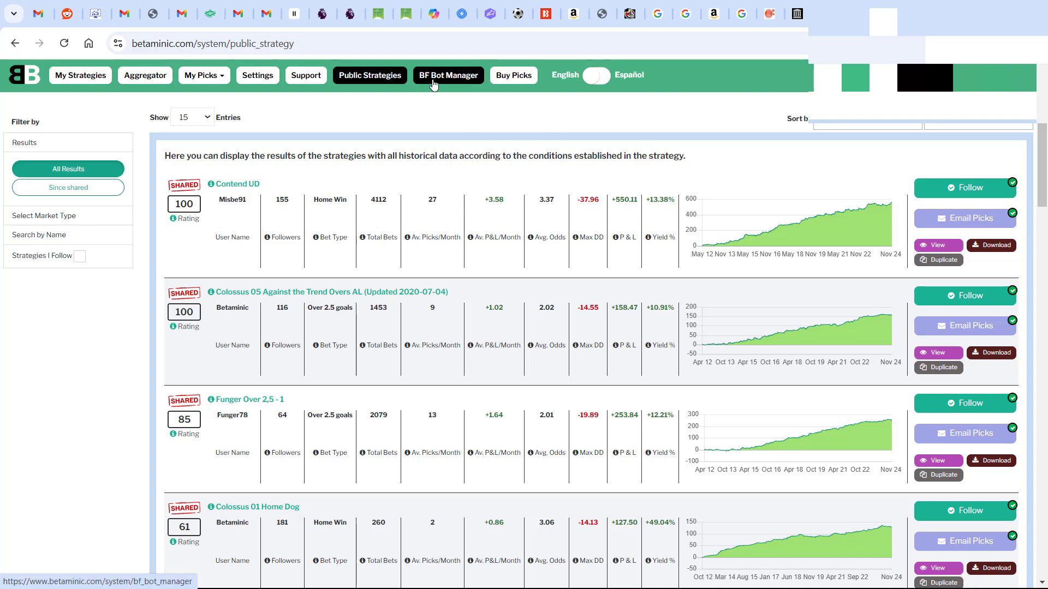
- Go to Betaminic's BF Bot Manager integration page from the site menu
left_click(448, 75)
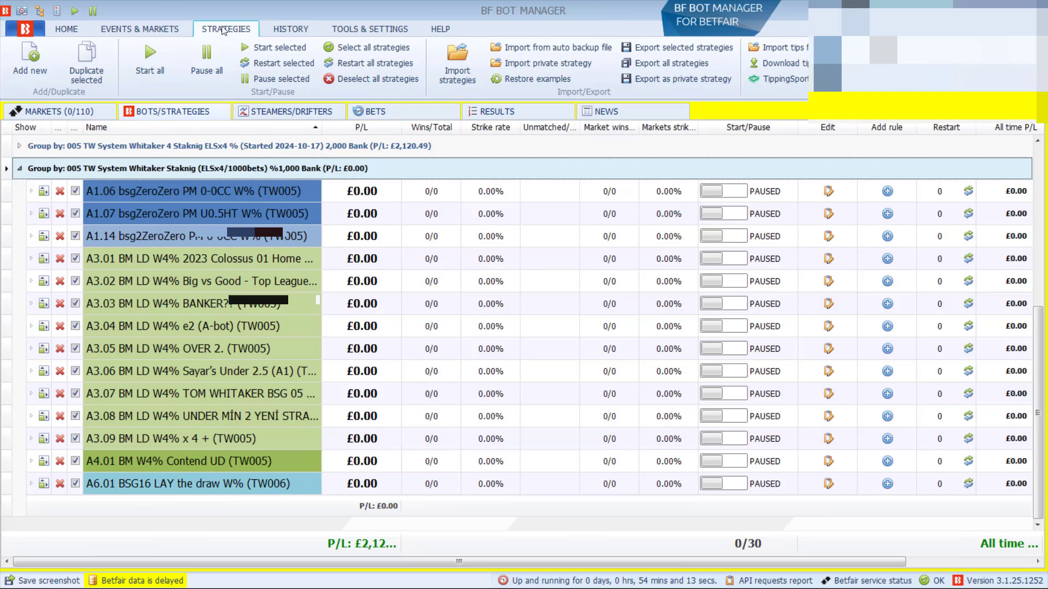
- Verify the Betaminic URL and five-minute import interval, cancel, and close Auto load settings unsaved
left_click(775, 47)
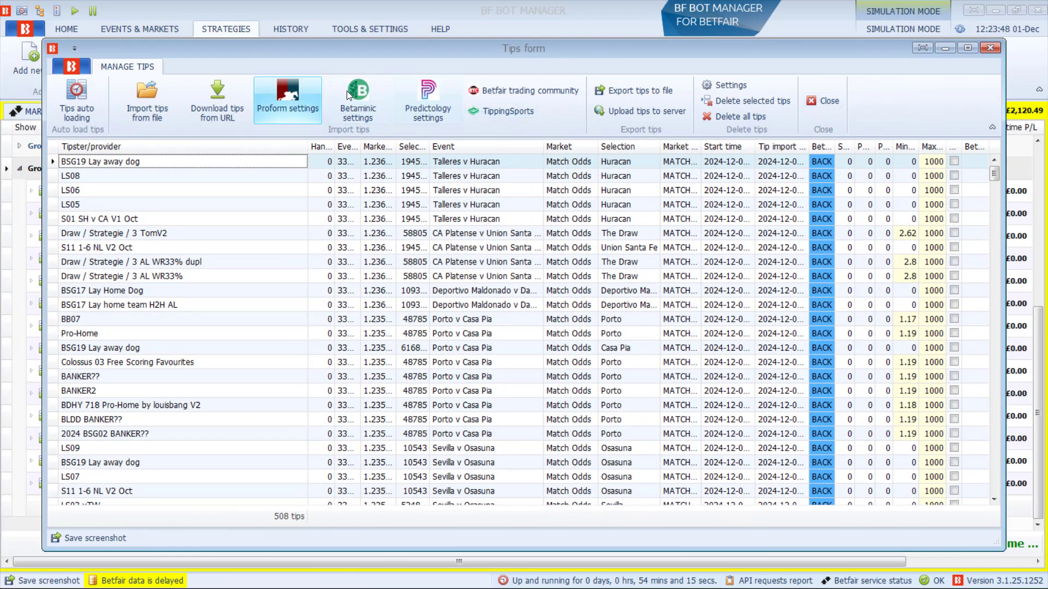
left_click(356, 101)
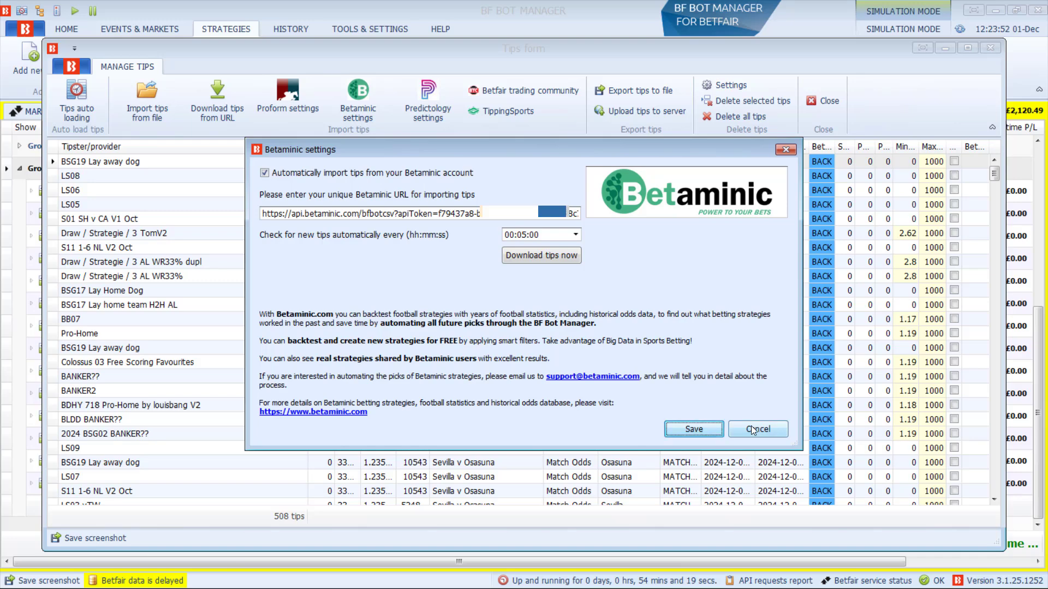
left_click(757, 429)
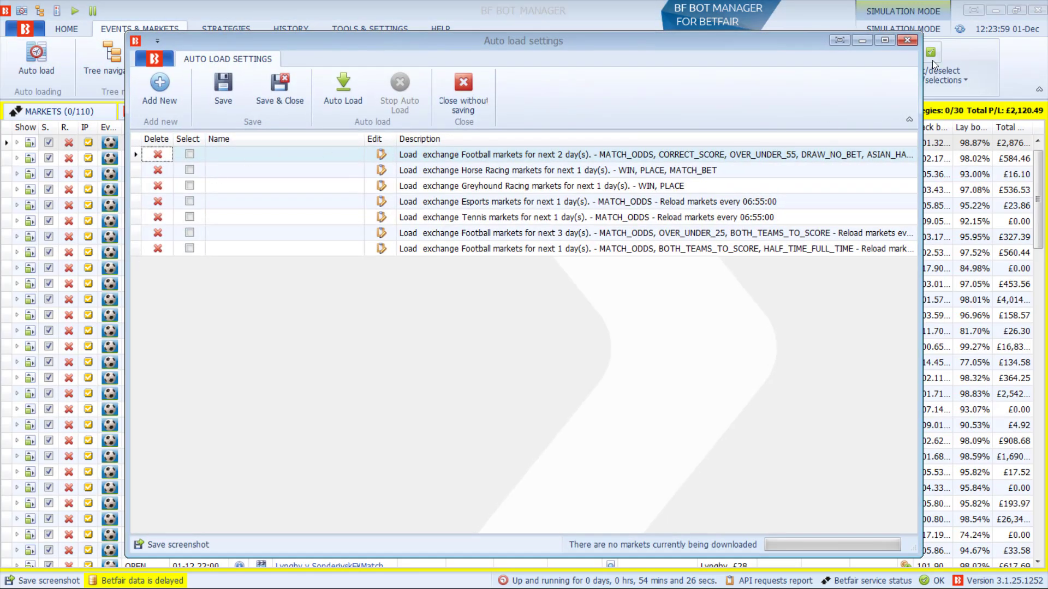
left_click(907, 40)
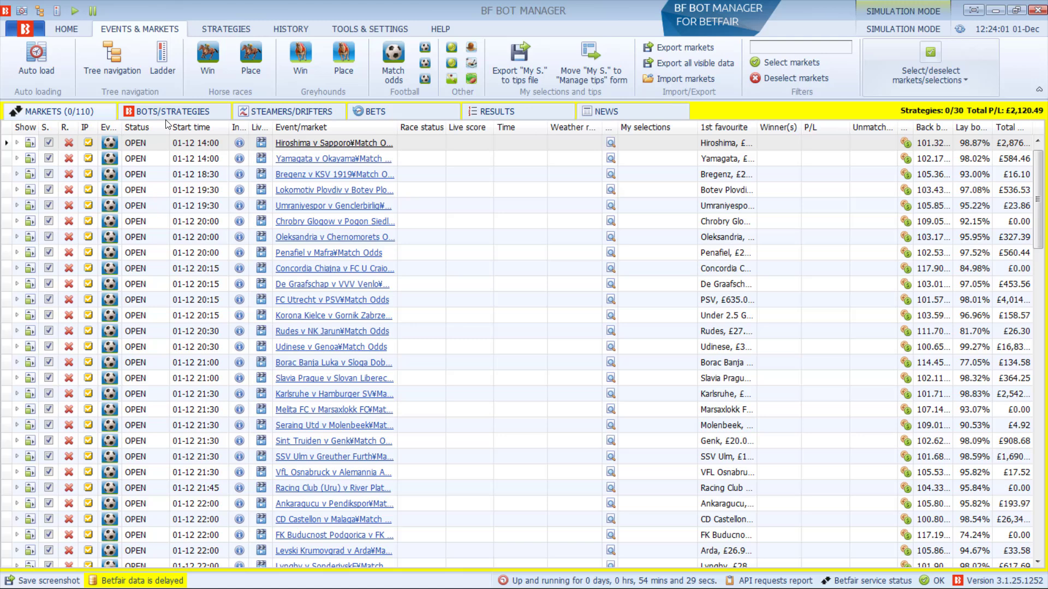